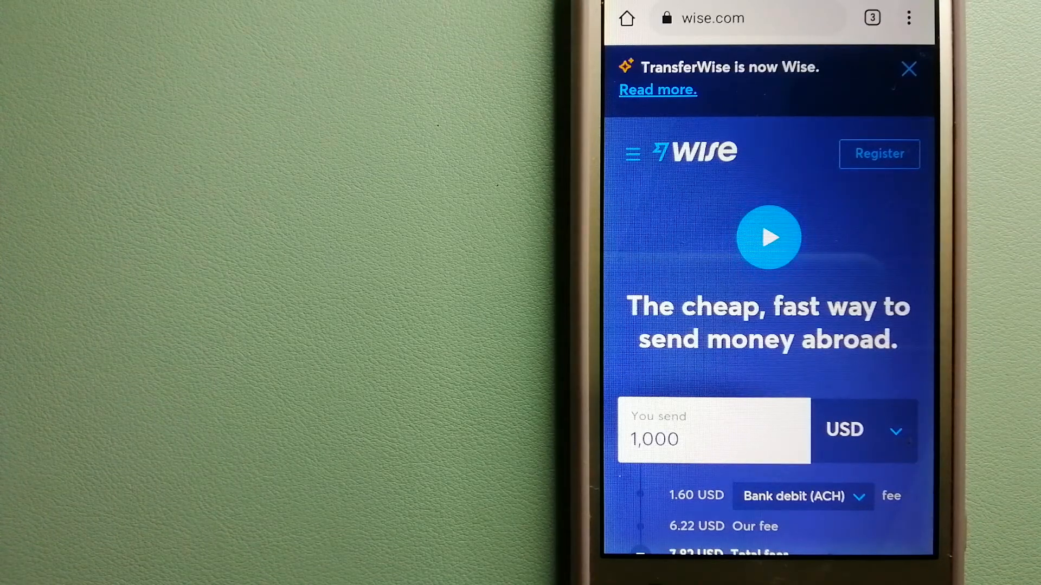
# Step: View the Wise 1,000 USD send quote, then show all three open tabs: Wise, XE, CurrencyFair
pyautogui.click(768, 237)
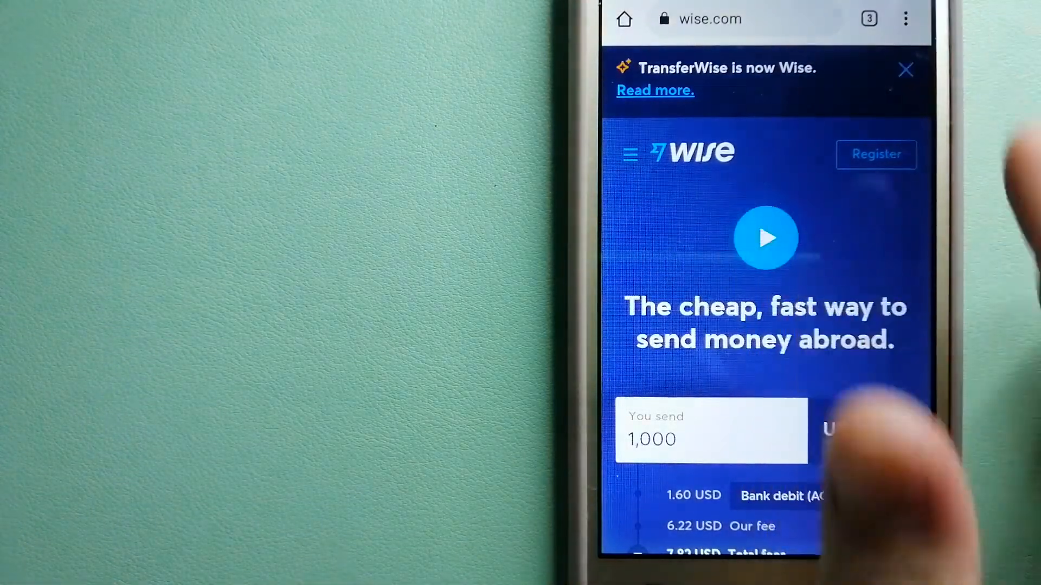
pyautogui.click(869, 18)
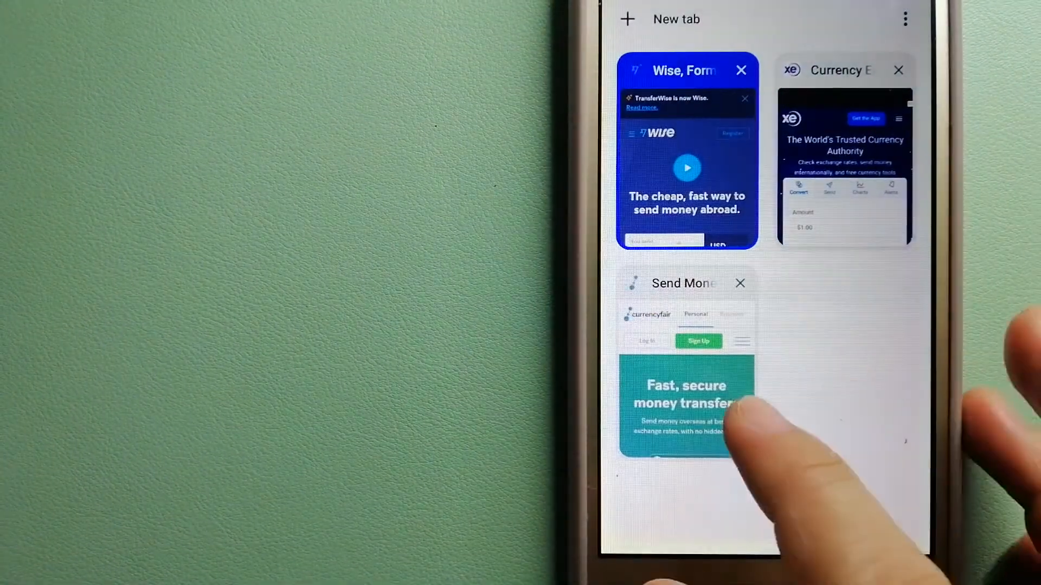